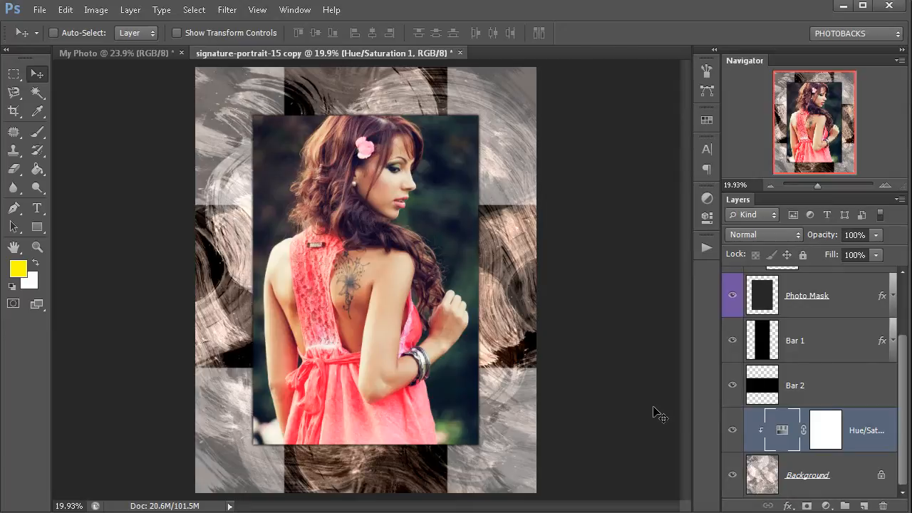
mouse_move(778, 428)
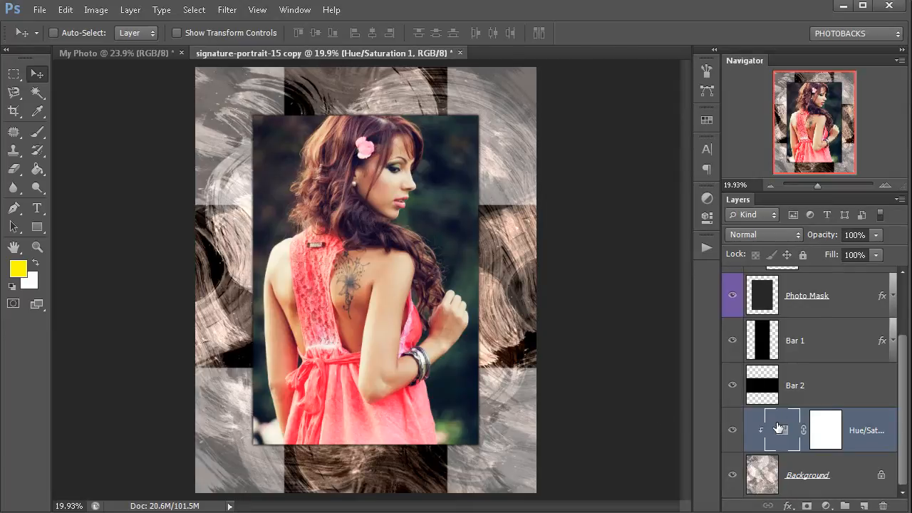
mouse_move(780, 428)
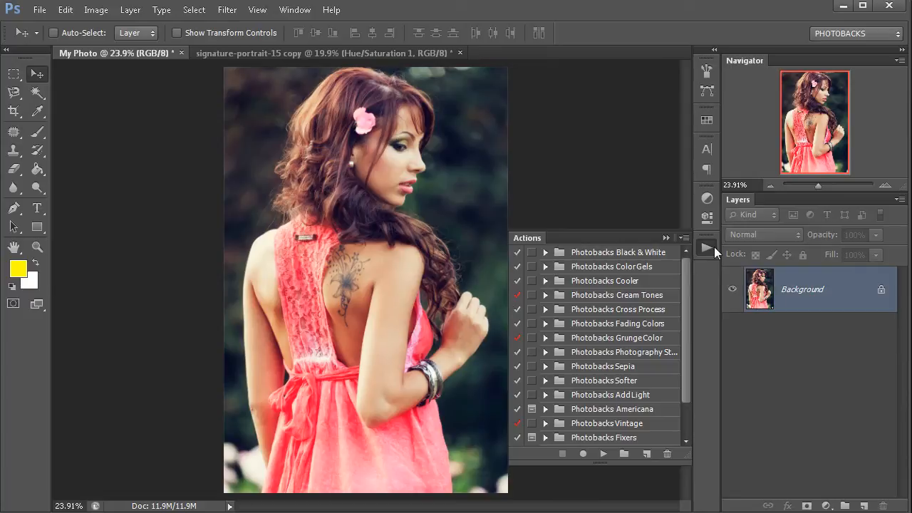
mouse_move(678, 299)
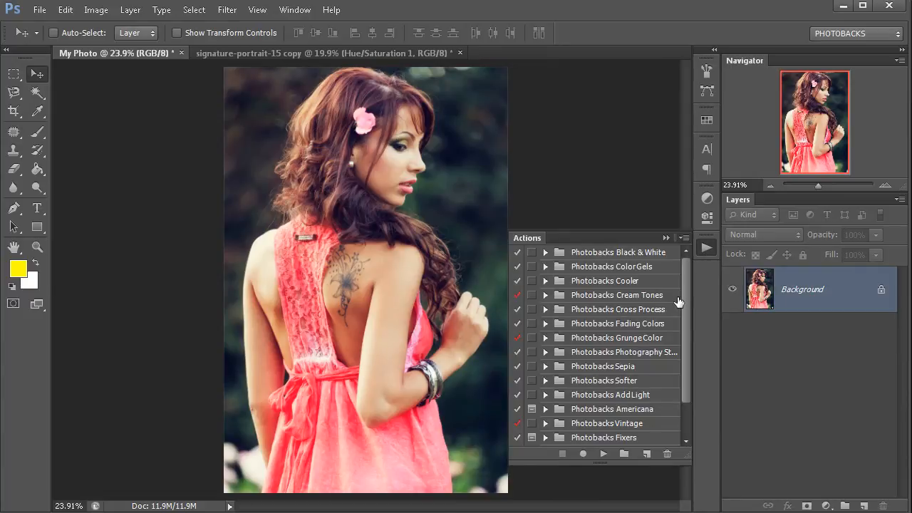
Step: Run the Photobacks 'Run All Cross Process' action to create five Cross Process layers
click(294, 8)
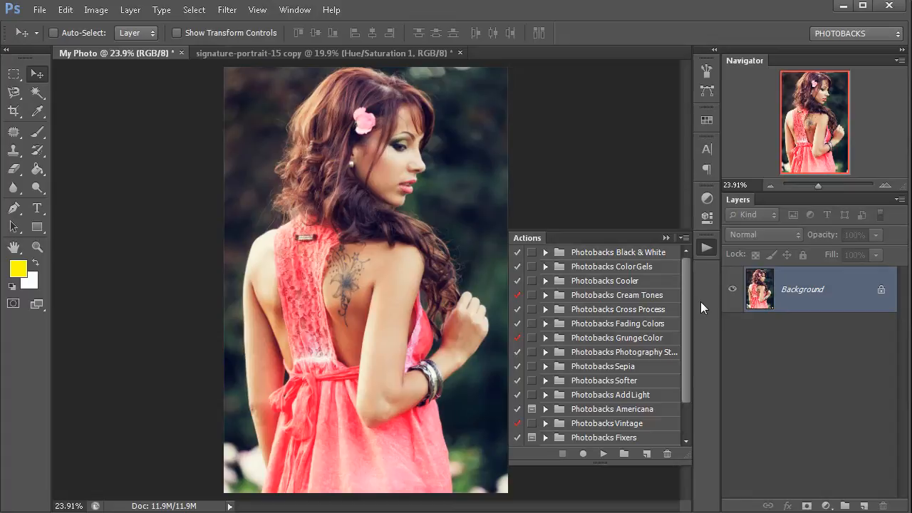
mouse_move(634, 280)
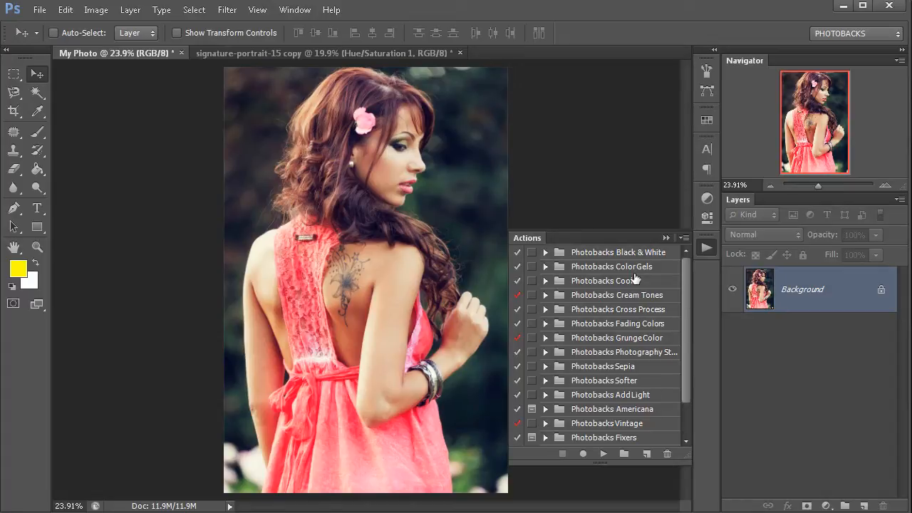
mouse_move(590, 316)
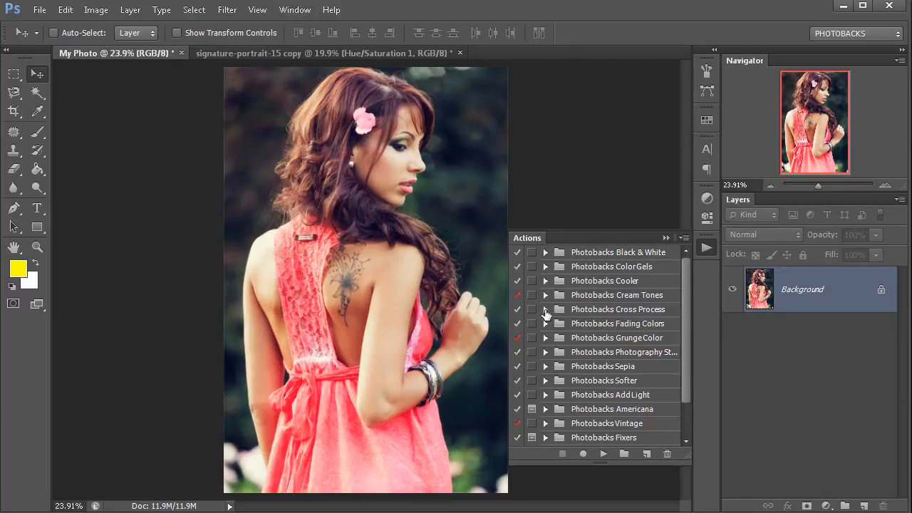
click(546, 309)
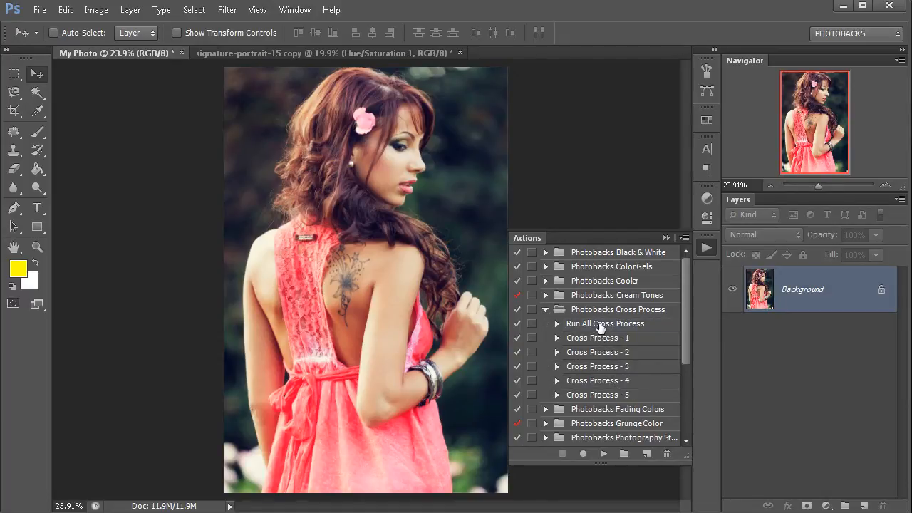
click(604, 324)
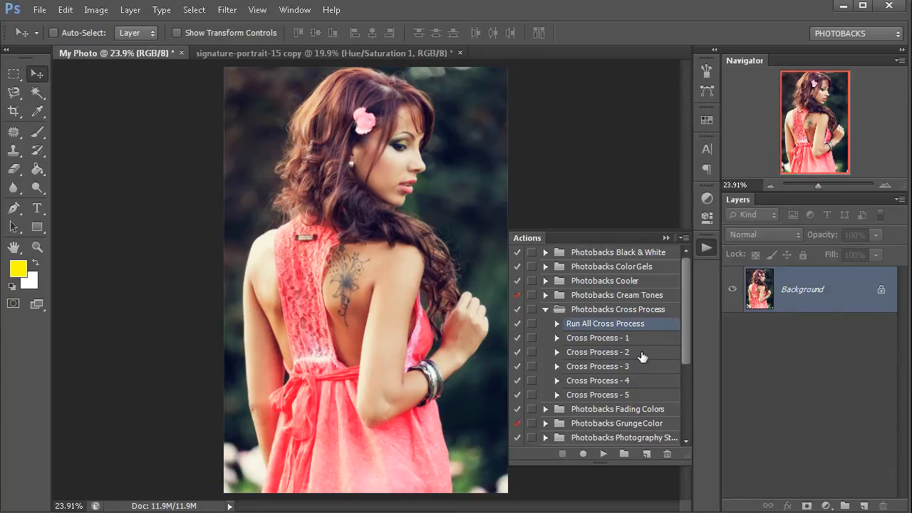
mouse_move(641, 385)
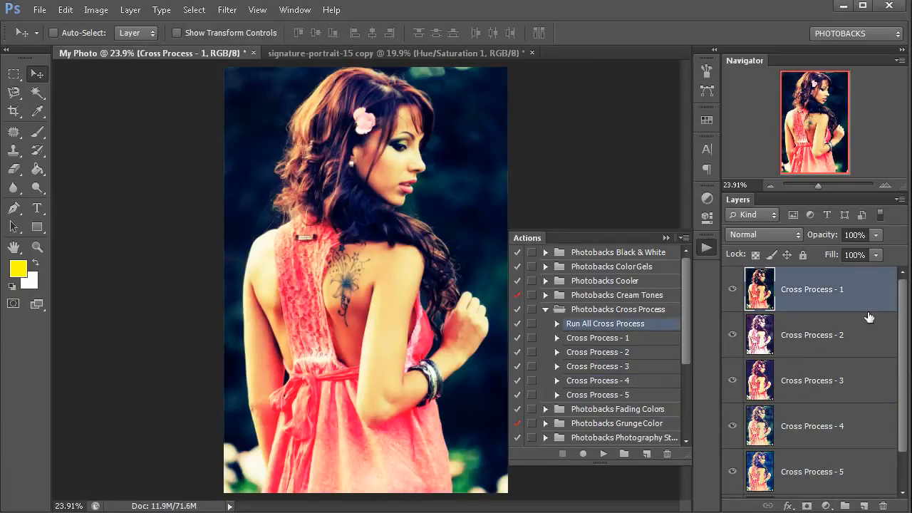
Step: Hide all five Cross Process layers and make Background the active layer
scroll(down, 3)
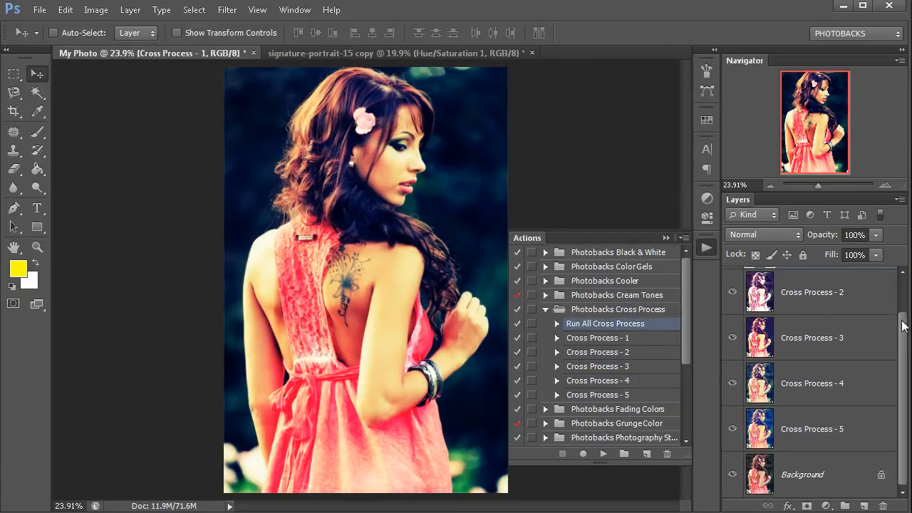
click(800, 473)
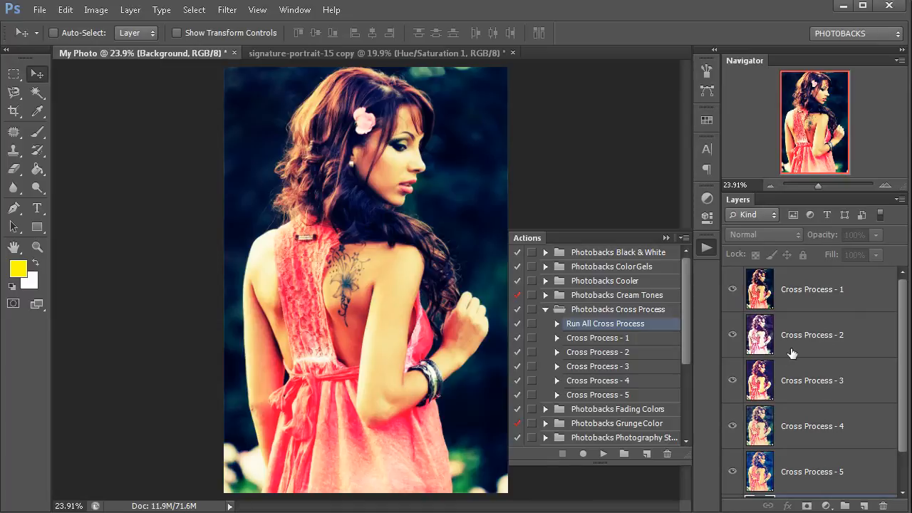
mouse_move(735, 301)
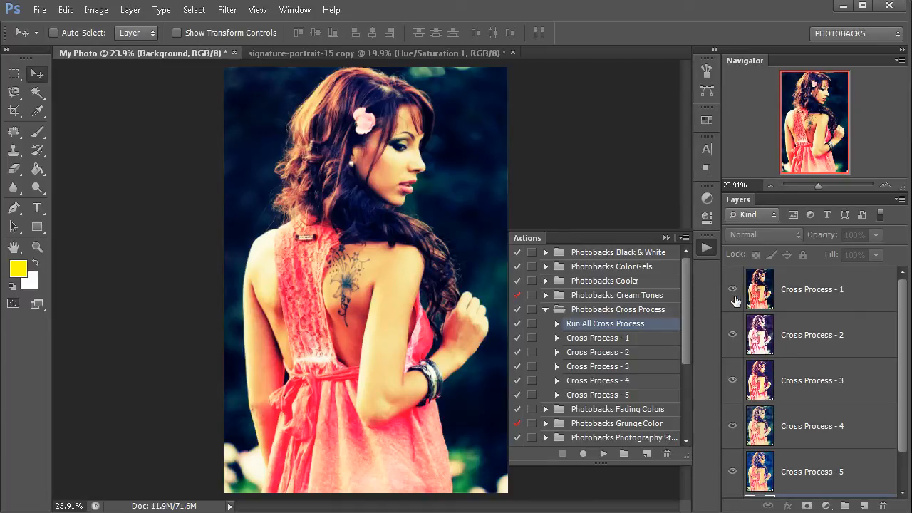
click(732, 288)
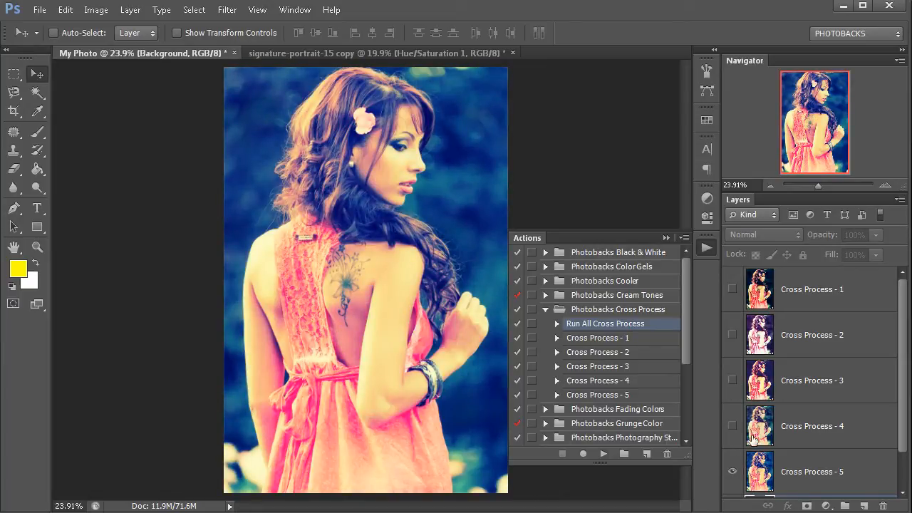
click(733, 424)
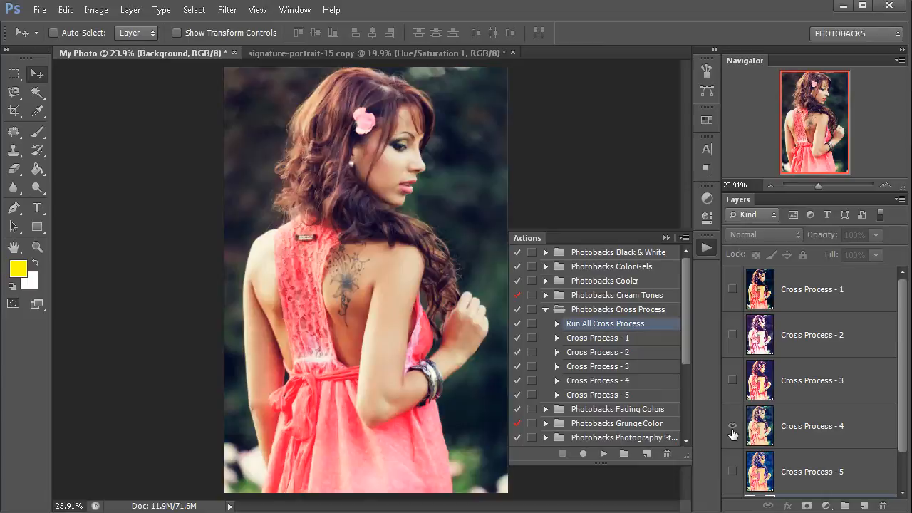
click(732, 425)
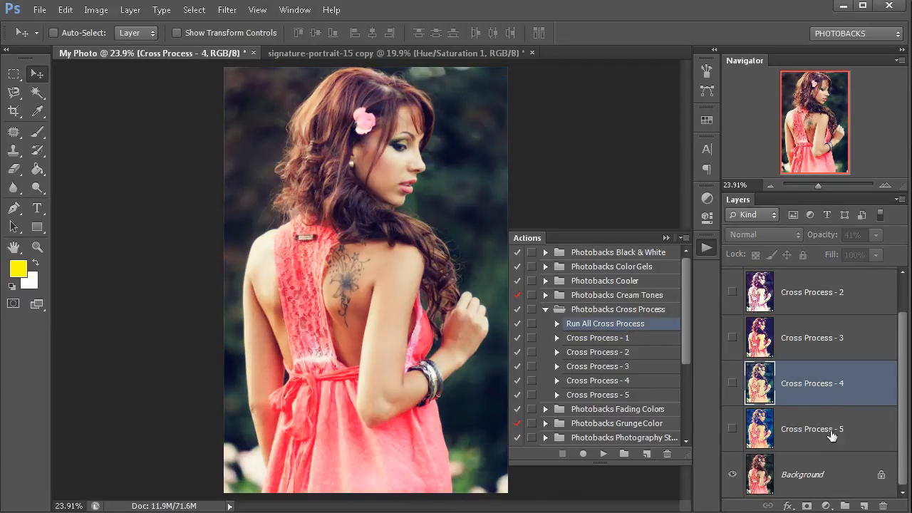
click(800, 472)
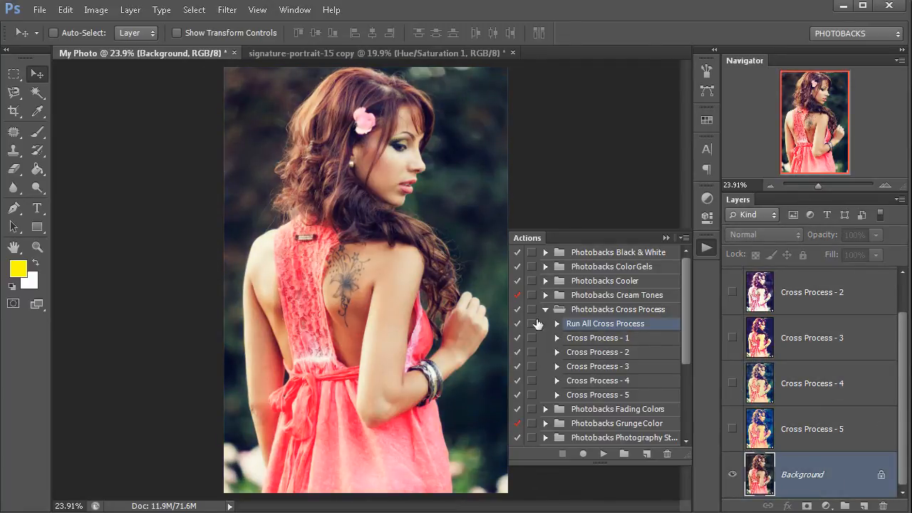
Step: Run the Photobacks Fading Colors action and choose the Fading Colors - 1 layer
click(544, 309)
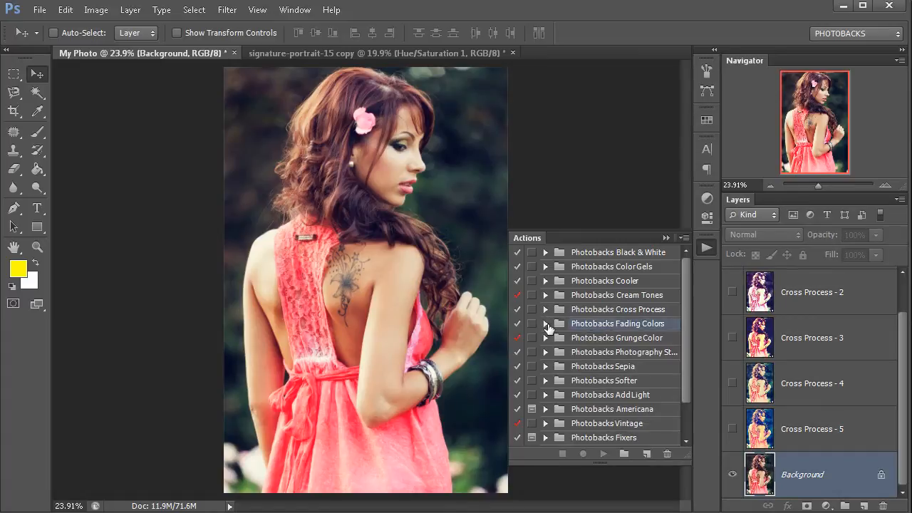
click(544, 323)
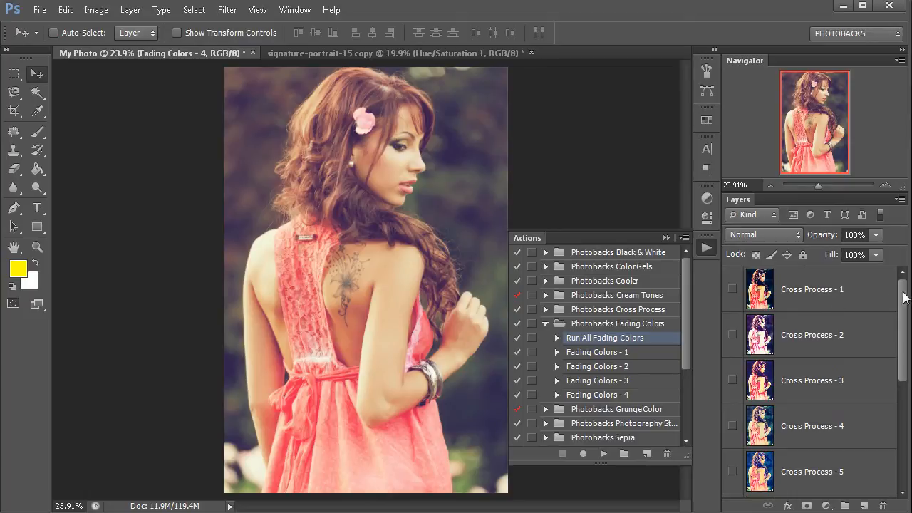
scroll(down, 3)
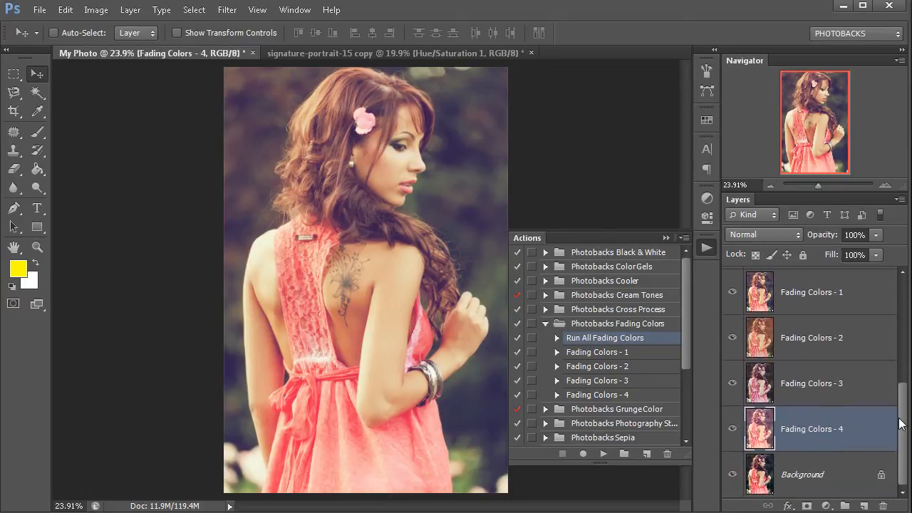
mouse_move(769, 313)
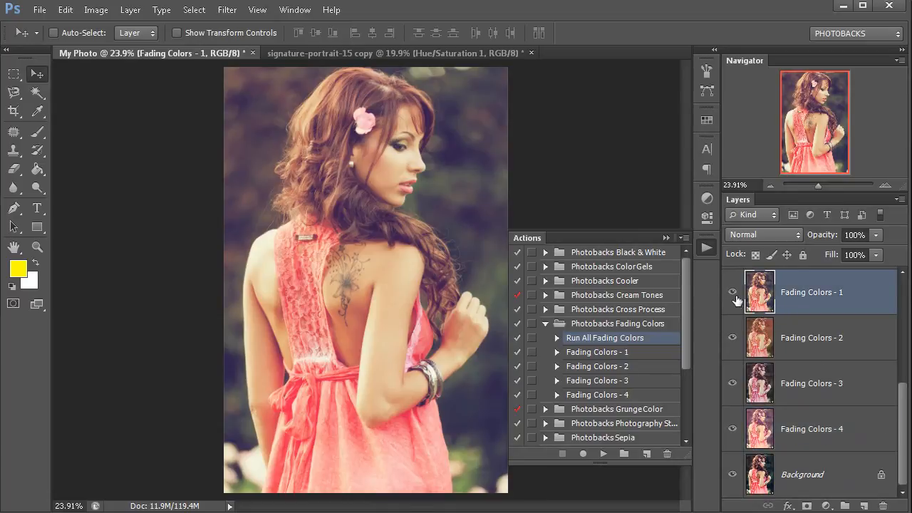
click(732, 292)
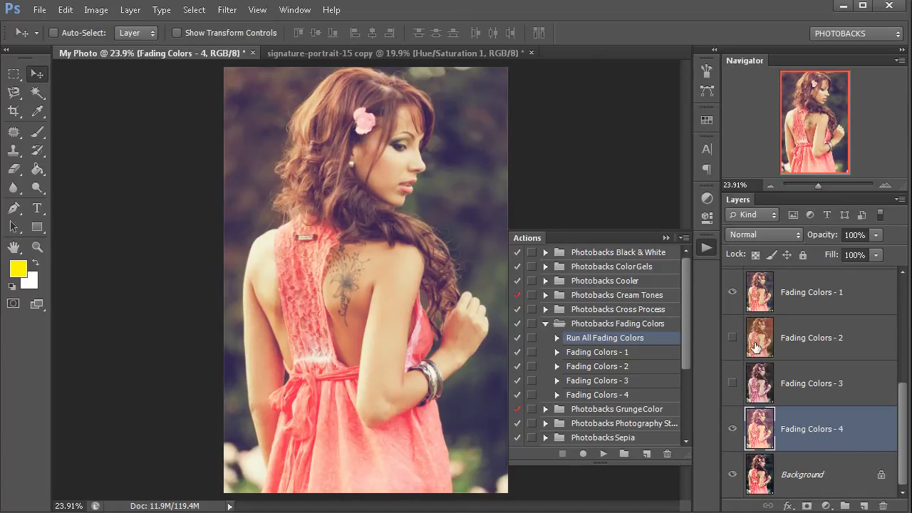
click(811, 290)
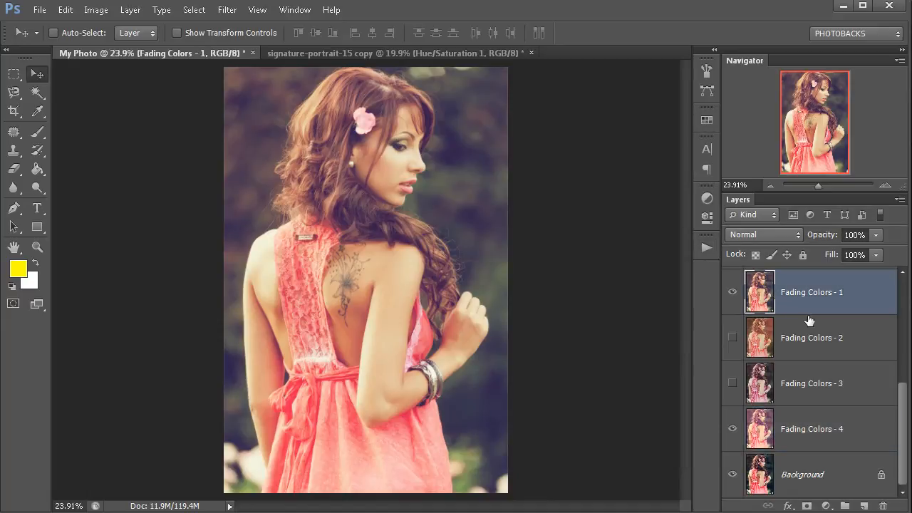
mouse_move(667, 139)
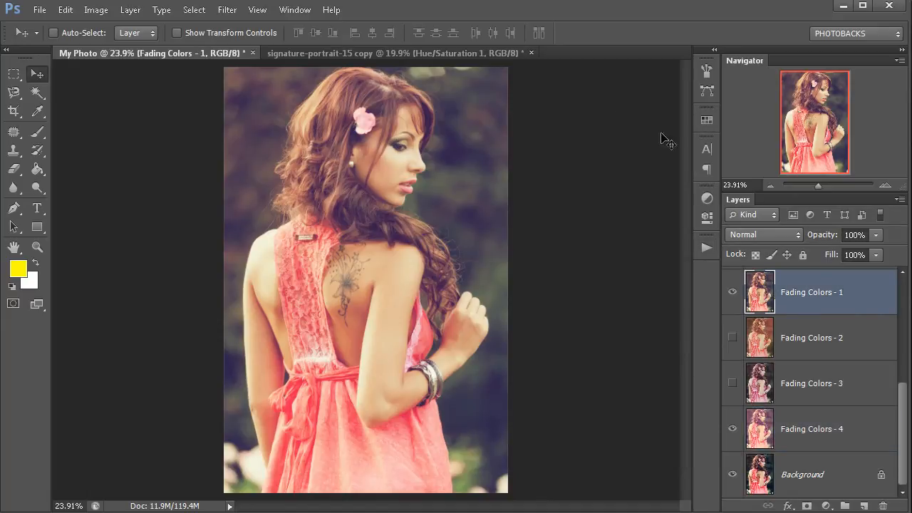
click(295, 9)
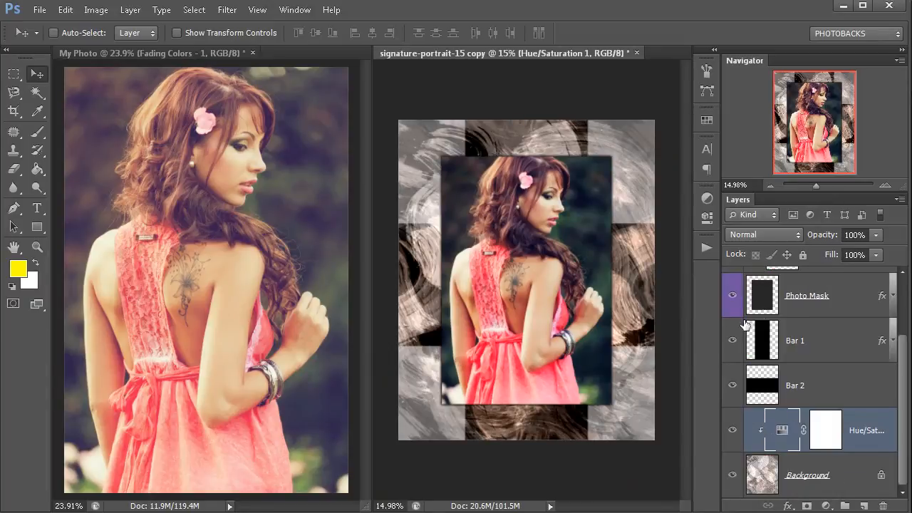
Step: Hide the template's My Photo layer so Fading Colors - 1 can replace it in the mask
click(819, 295)
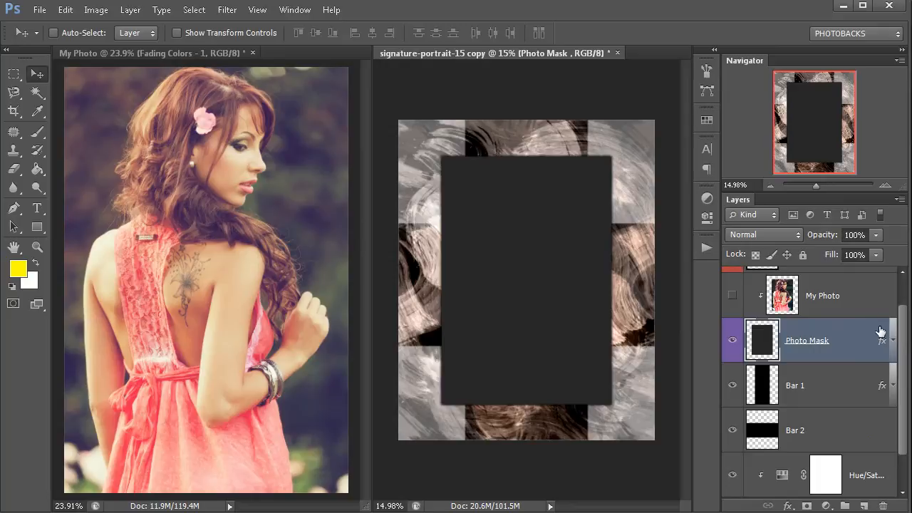
scroll(down, 3)
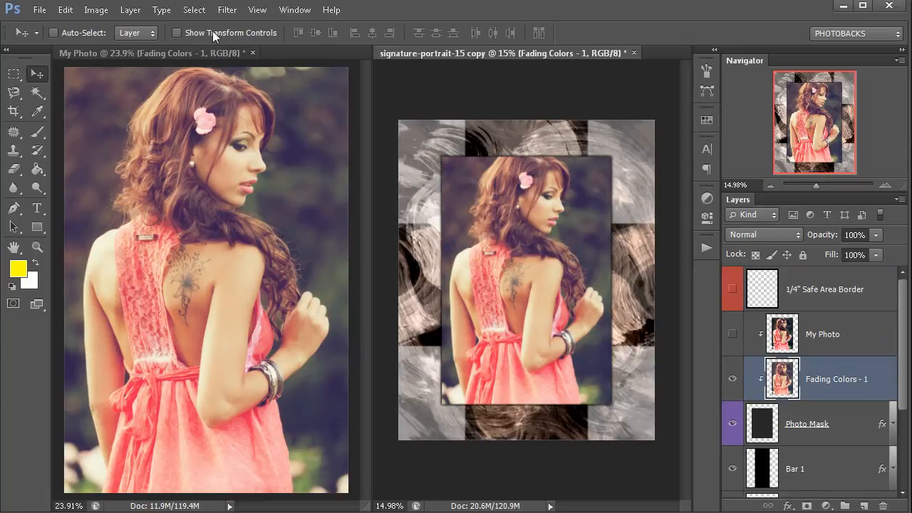
Step: Consolidate all documents to tabs and show the Hue/Saturation adjustment settings
click(294, 8)
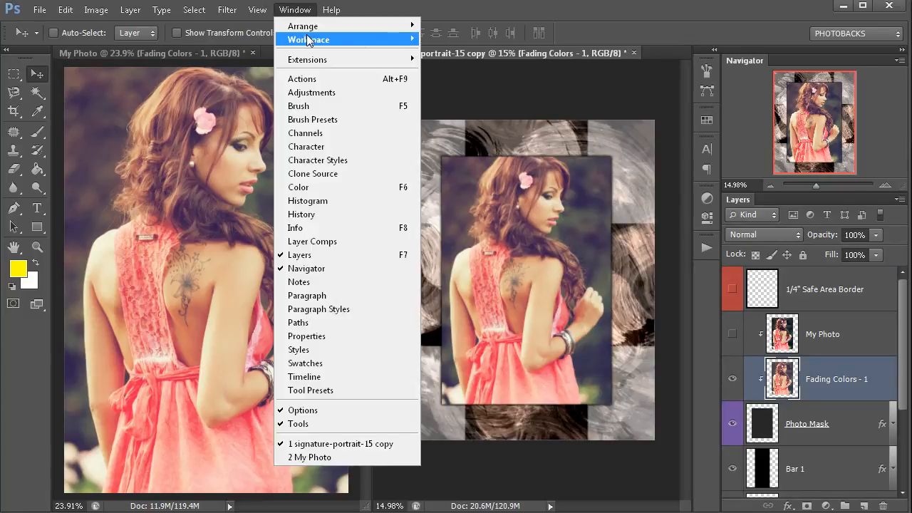
mouse_move(302, 26)
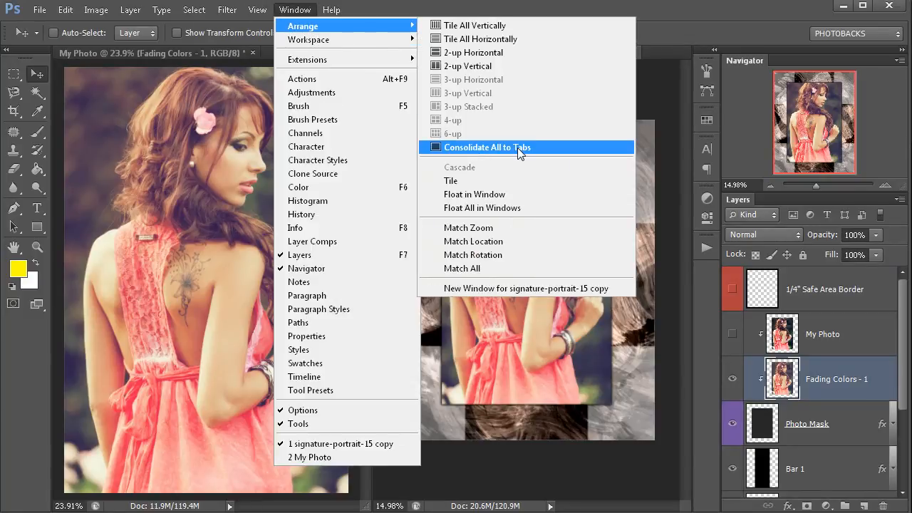
click(487, 147)
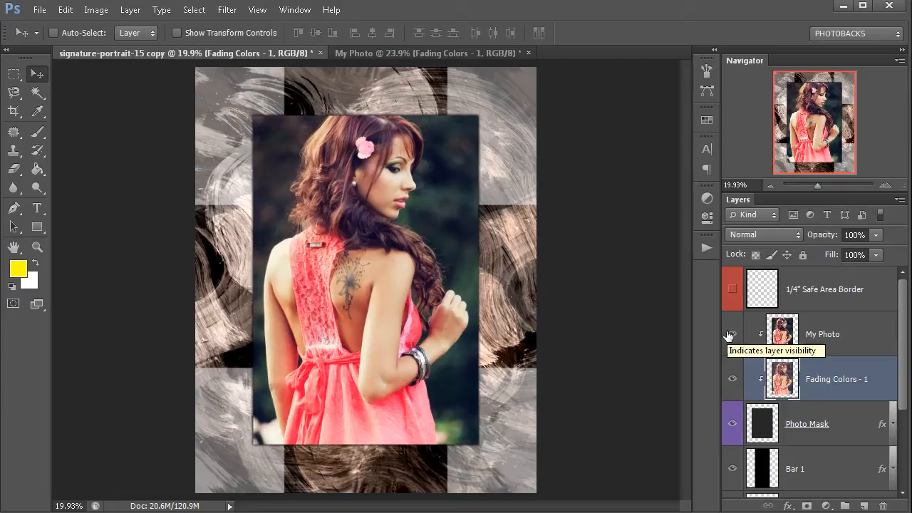
click(732, 333)
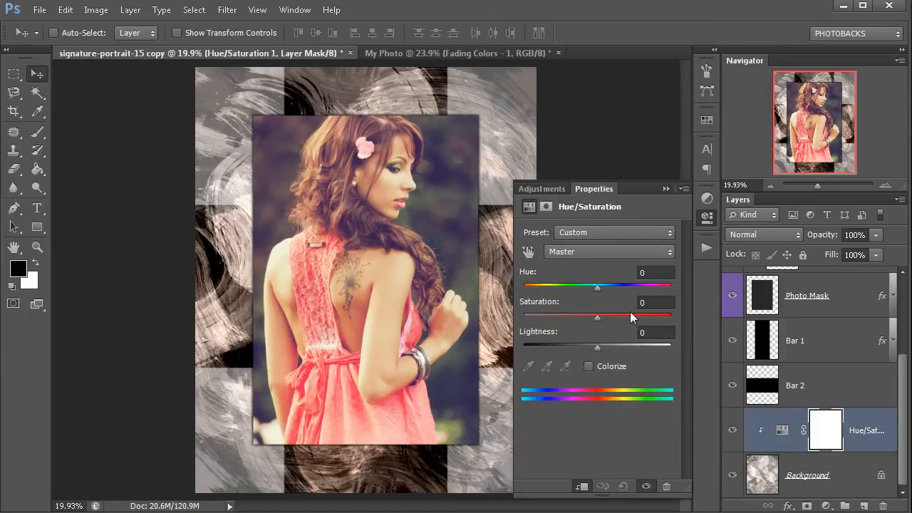
Step: Shift the background to about Hue +62 and Saturation -39 for a muted green tint
drag(596, 285, 558, 284)
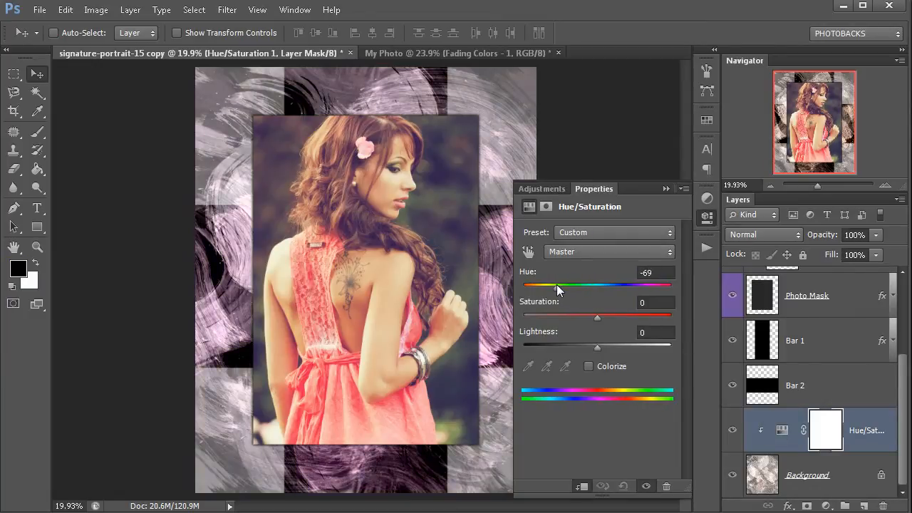
drag(559, 284, 585, 285)
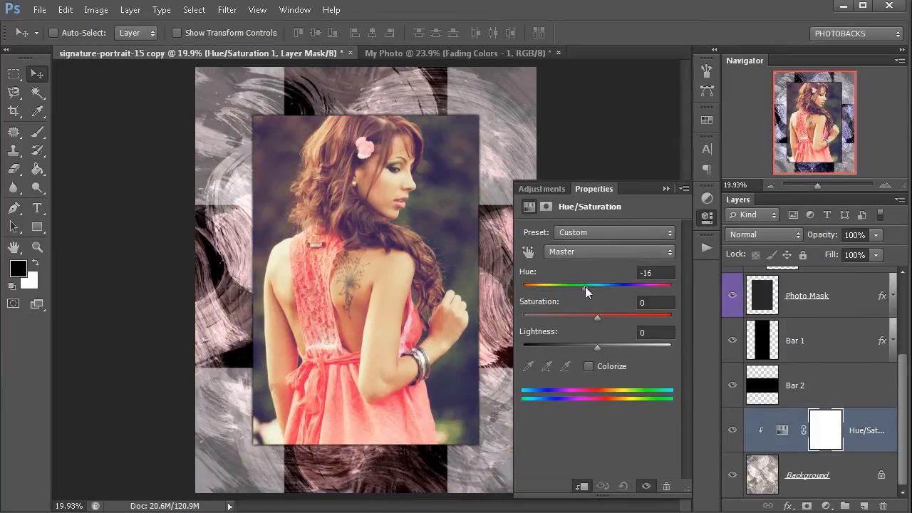
drag(587, 285, 597, 285)
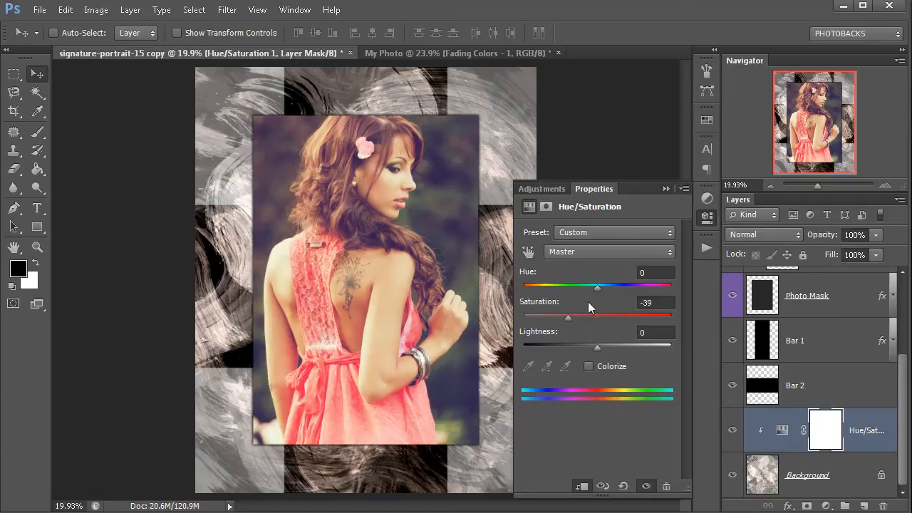
drag(596, 285, 635, 284)
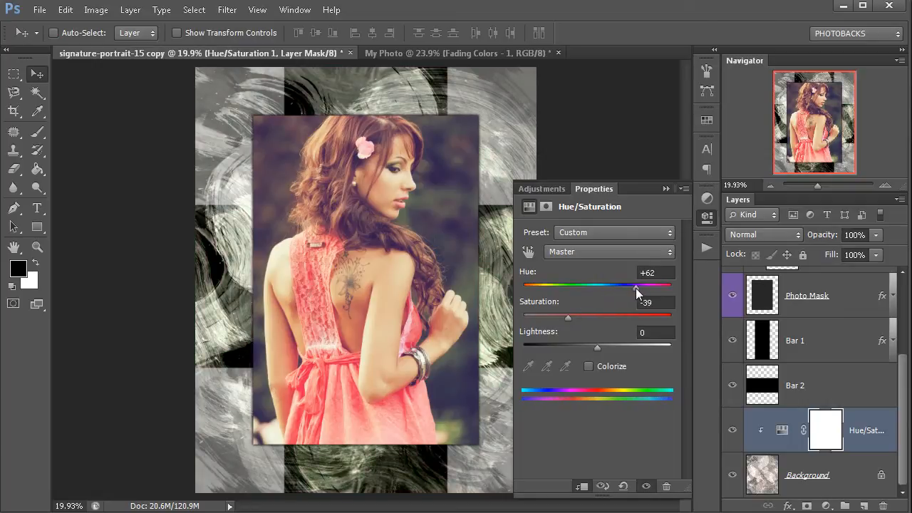
drag(635, 284, 625, 285)
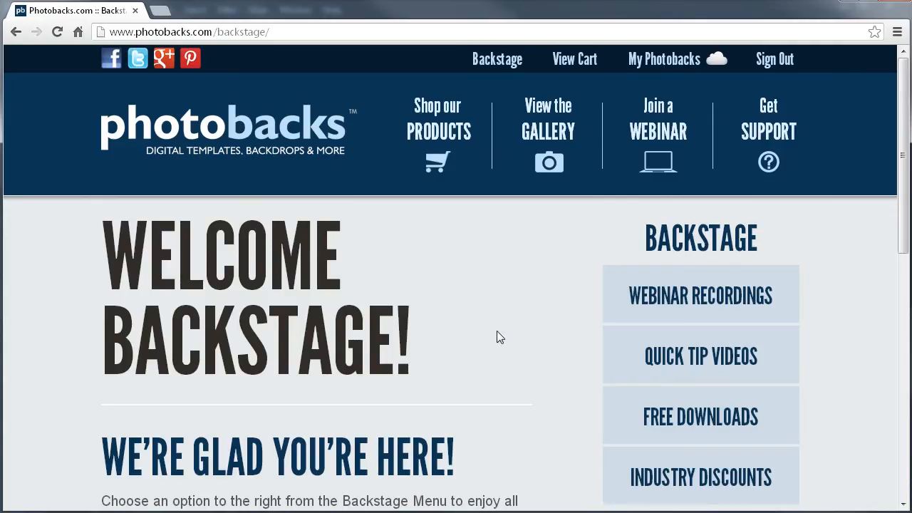
mouse_move(496, 259)
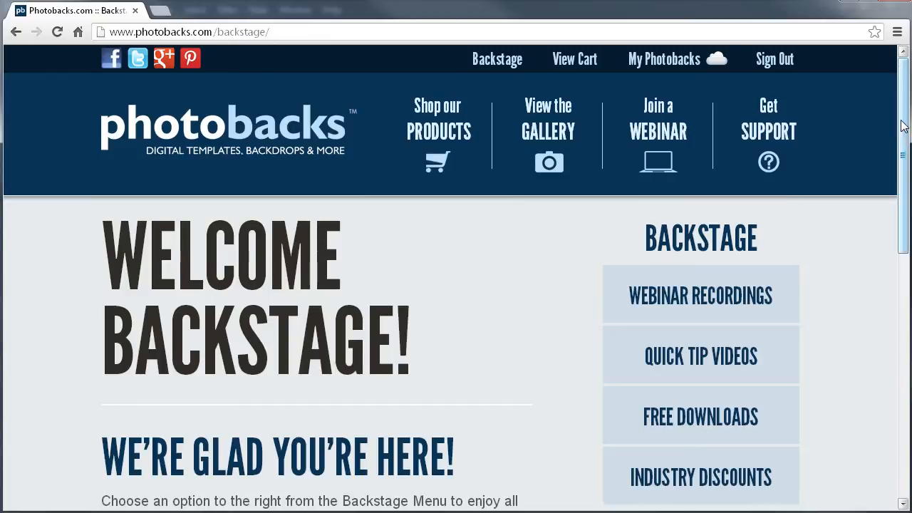
Step: Go to the Quick Tip Videos page and expand its Most Recent tutorials
scroll(down, 3)
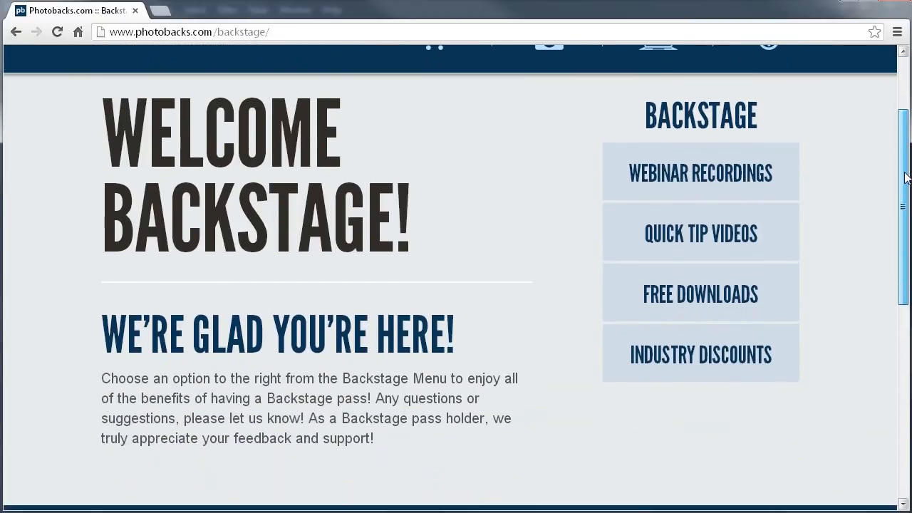
click(701, 234)
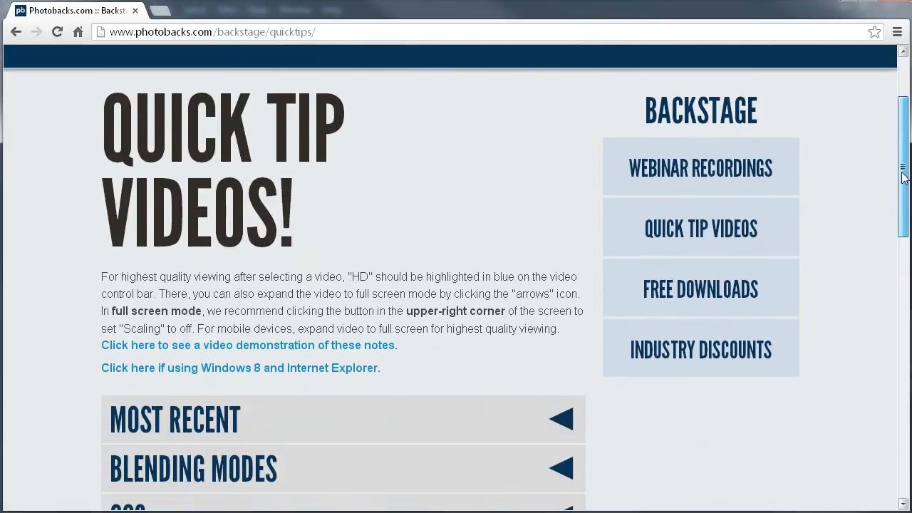
scroll(down, 3)
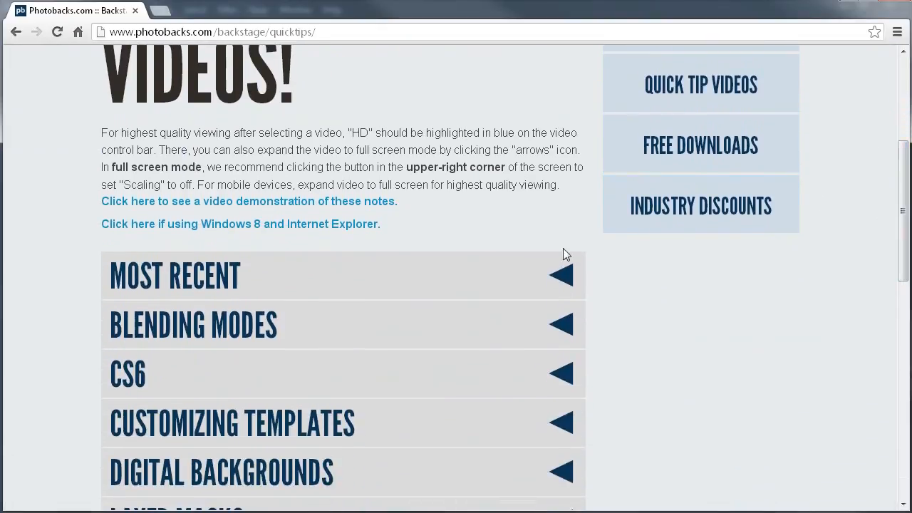
click(560, 276)
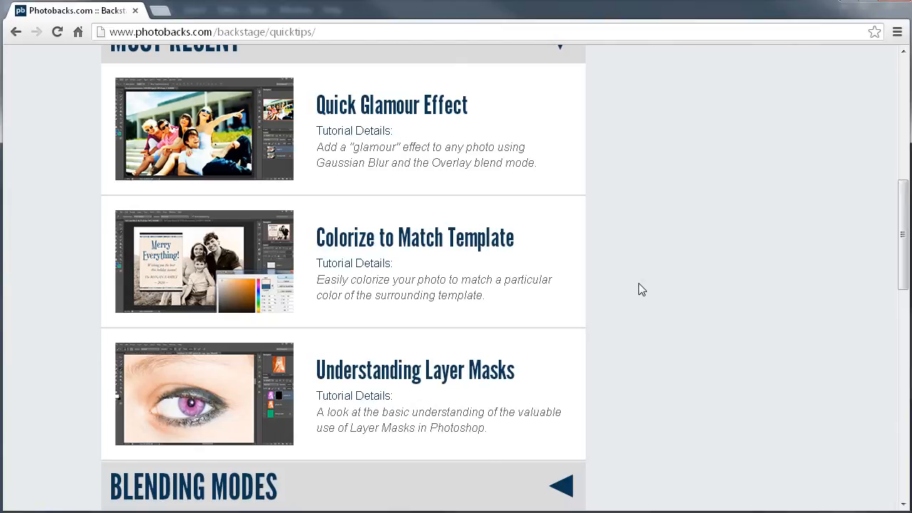